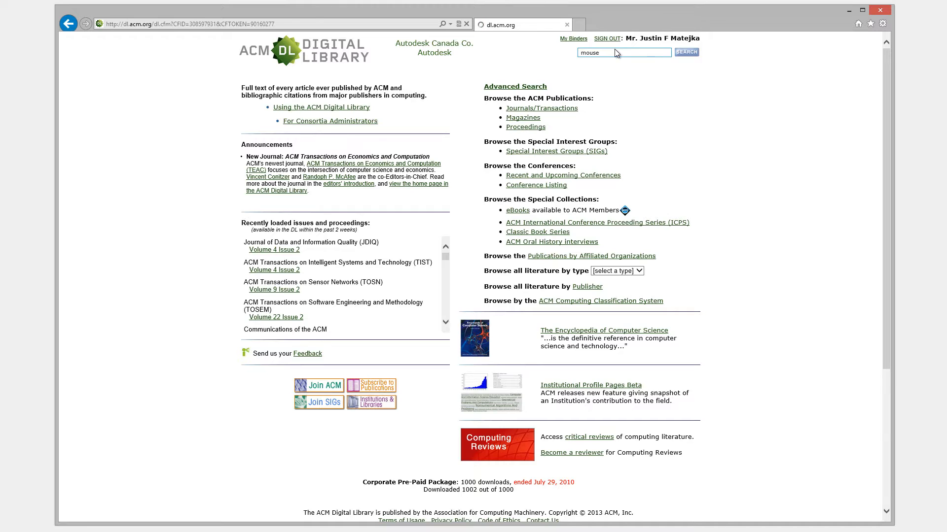
# Search ACM Digital Library for 'mouse' and open the Mouse 2.0: Multi-touch Meets the Mouse full-text PDF.
pyautogui.click(686, 51)
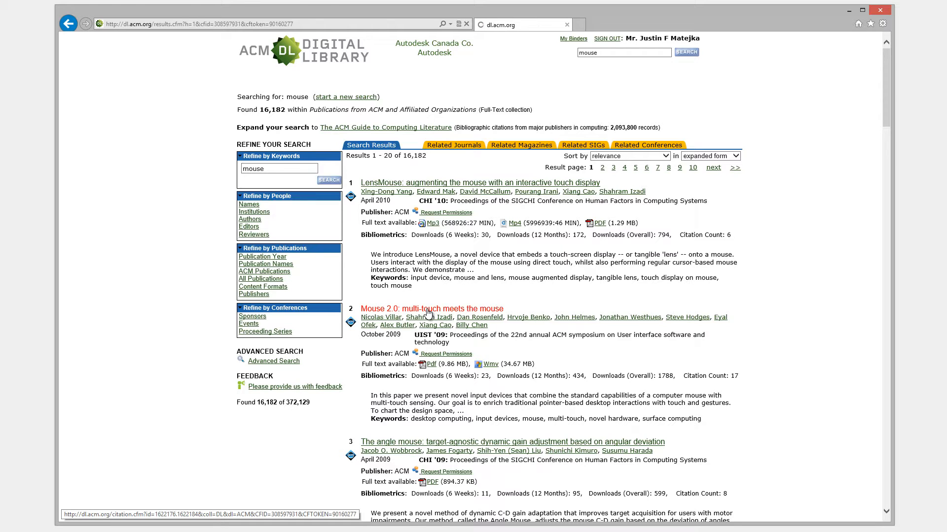
pyautogui.click(431, 309)
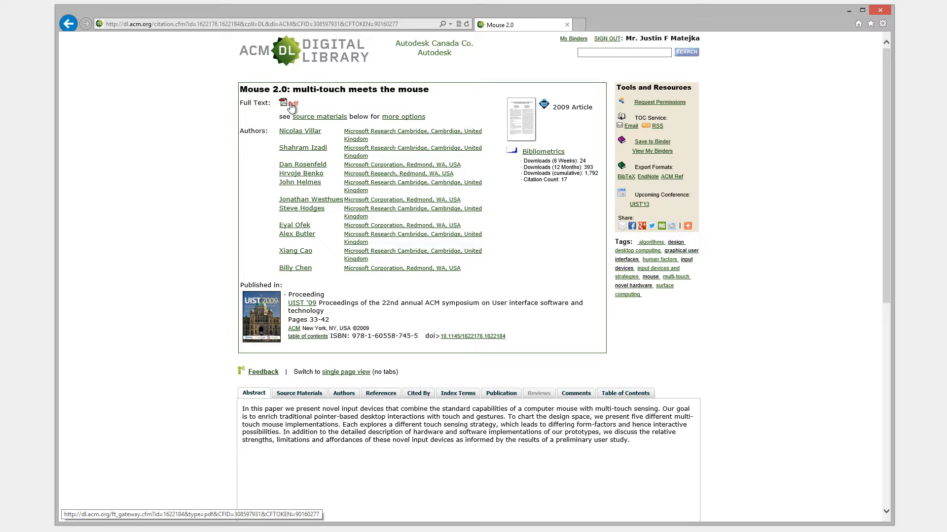
pyautogui.click(295, 103)
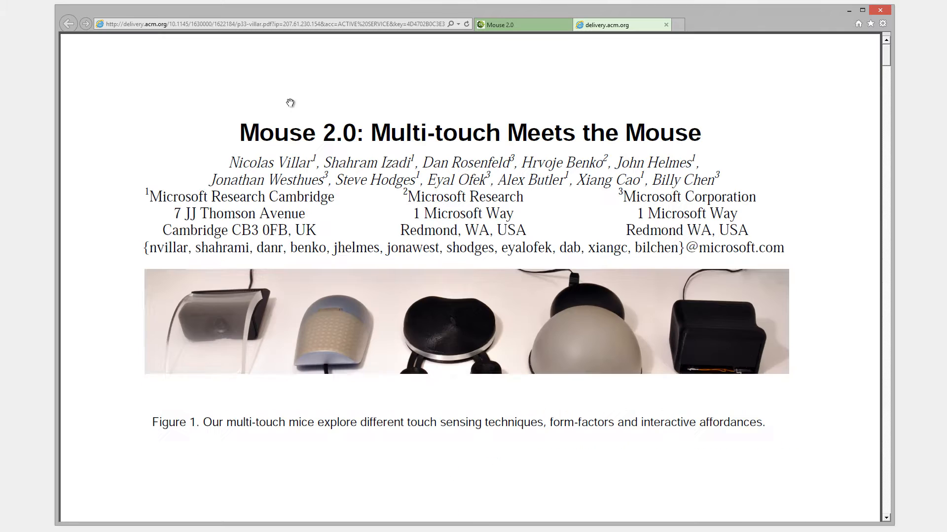
pyautogui.click(521, 24)
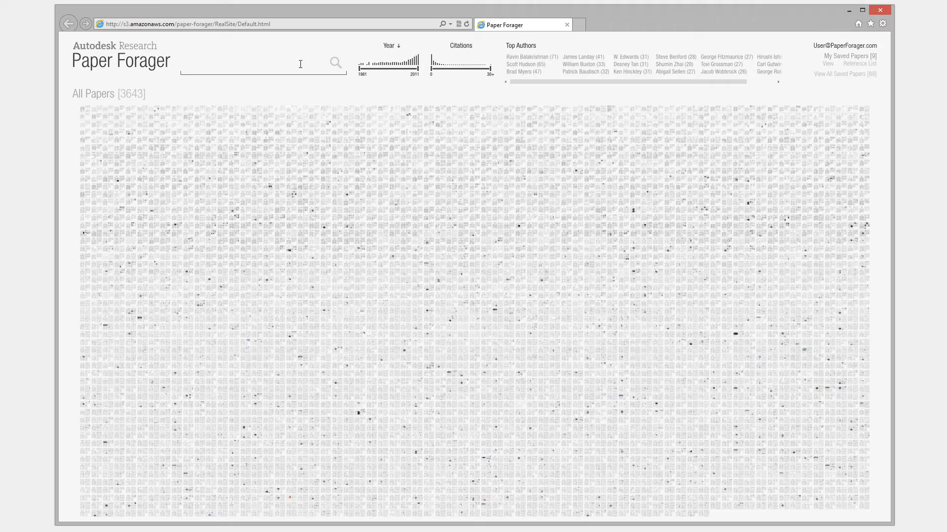
pyautogui.write('mouse')
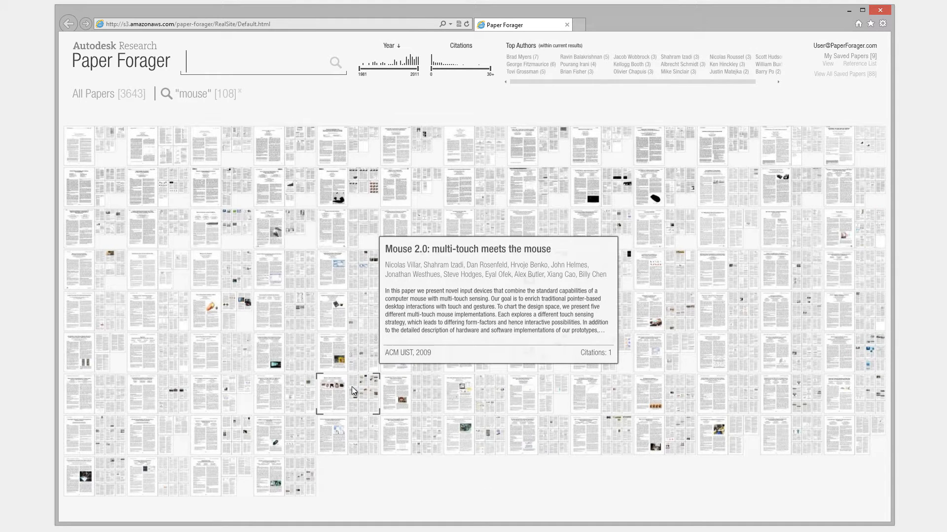
pyautogui.click(332, 393)
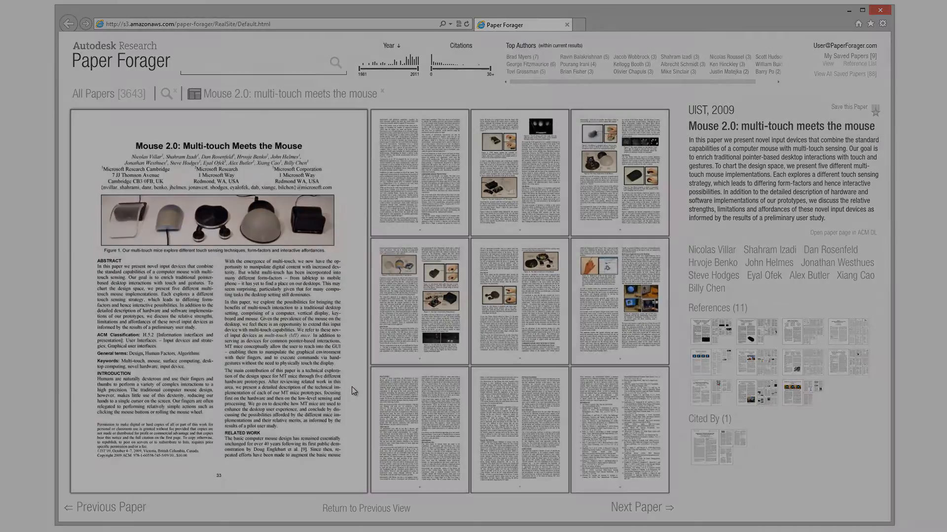
pyautogui.click(398, 93)
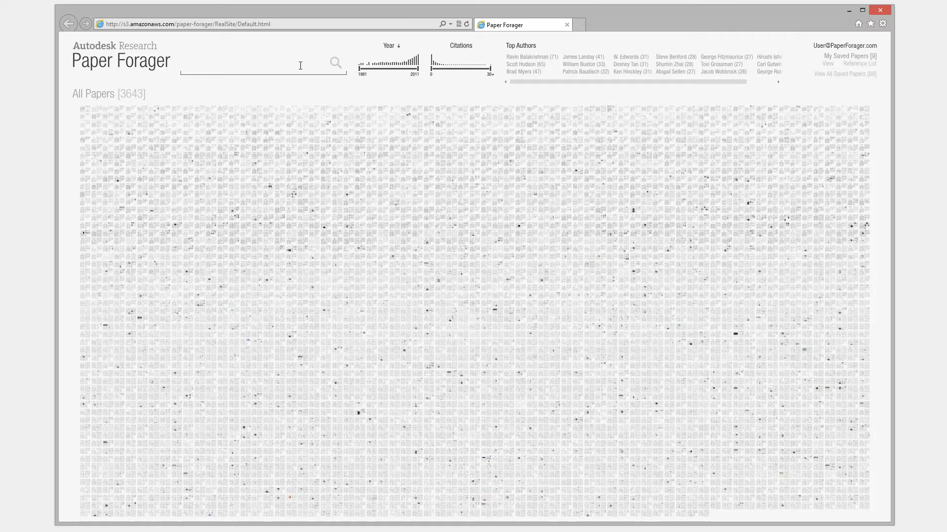
# Filter to author William Buxton and ACM UIST, then search '3d' for 18 papers.
pyautogui.write('mouse')
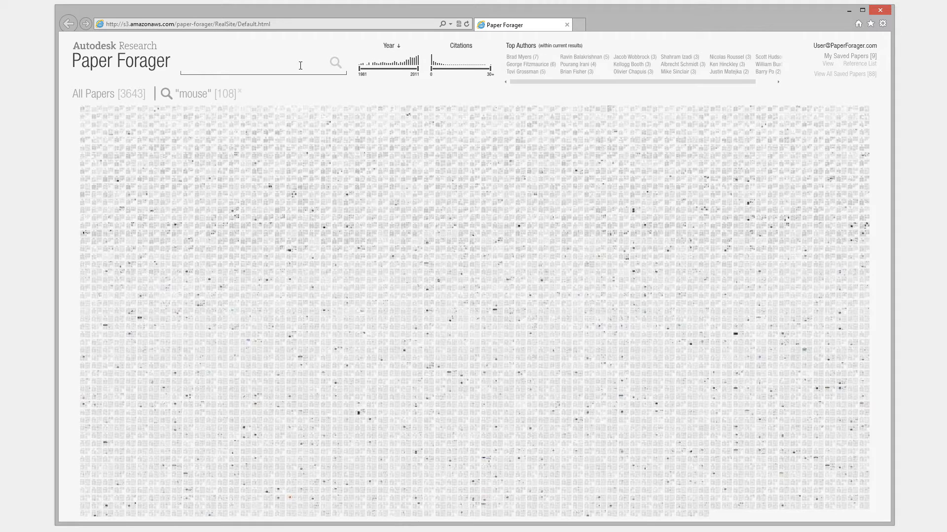
pyautogui.write('bu')
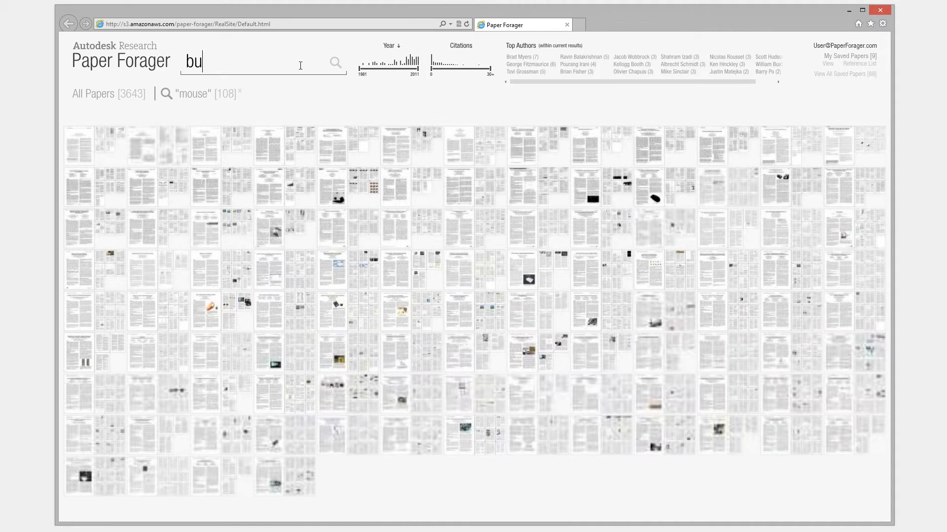
pyautogui.click(520, 57)
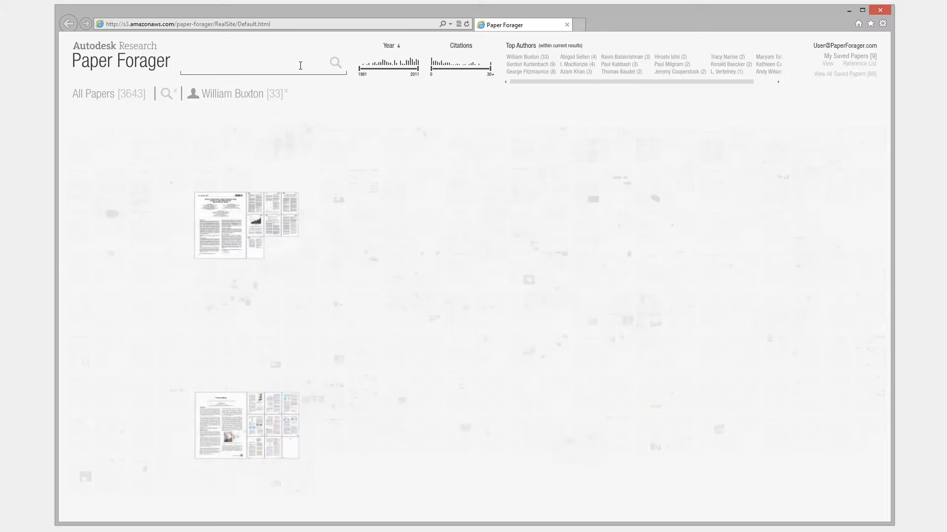
pyautogui.write('u')
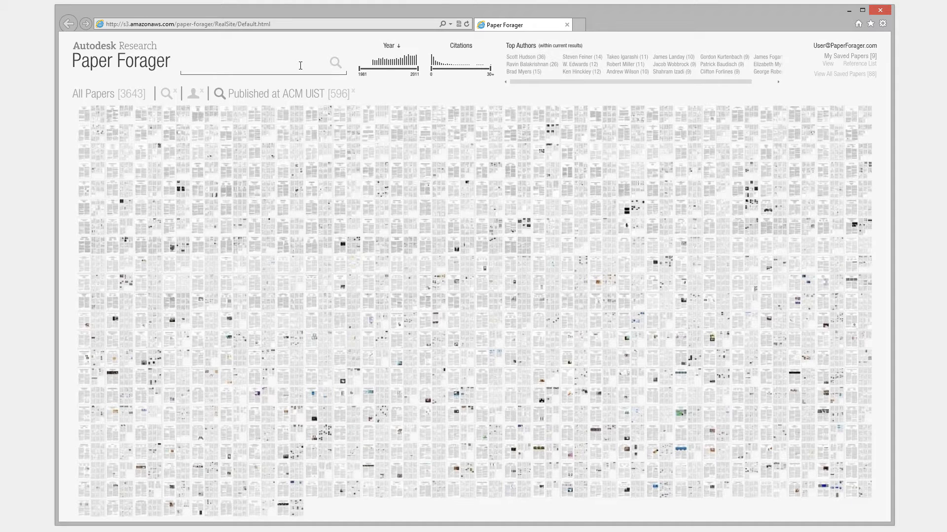
pyautogui.write('3d')
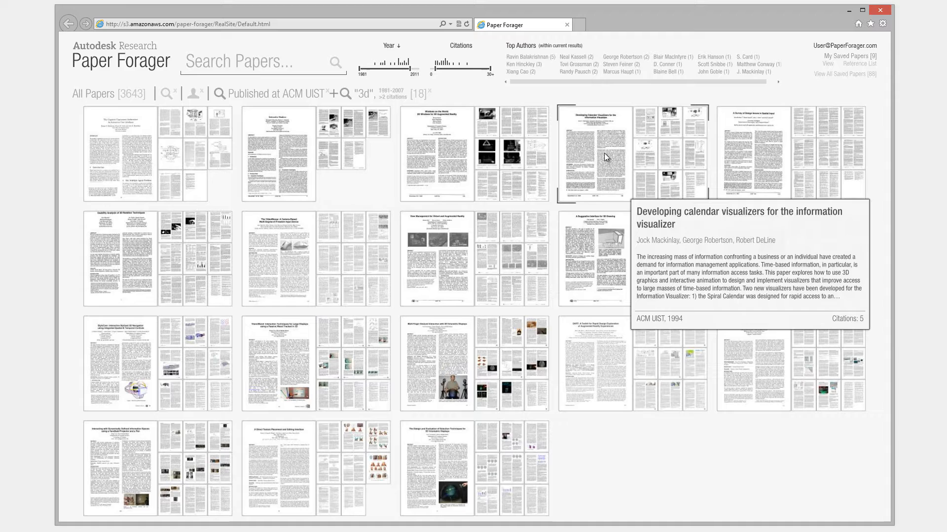
pyautogui.moveTo(758, 163)
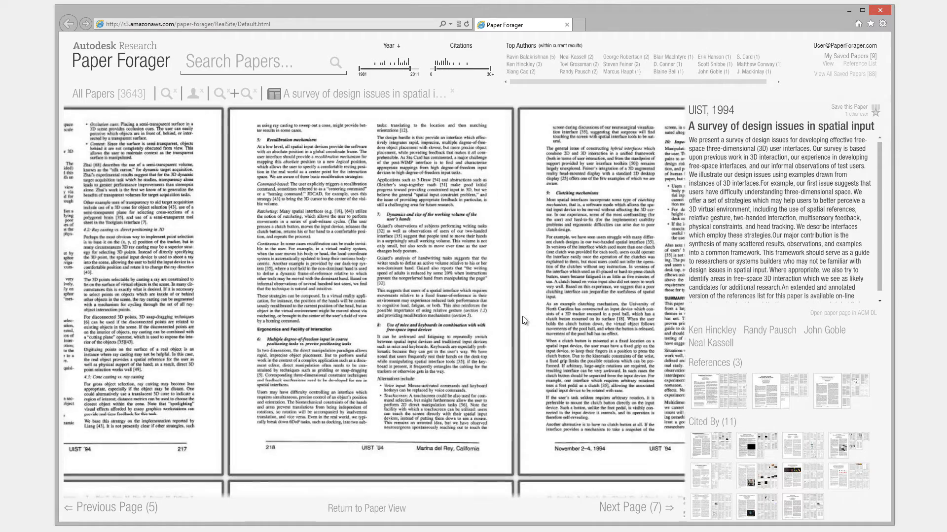
# Page ahead to the references and open 'View management for virtual and augmented reality' (UIST 2001).
pyautogui.click(630, 507)
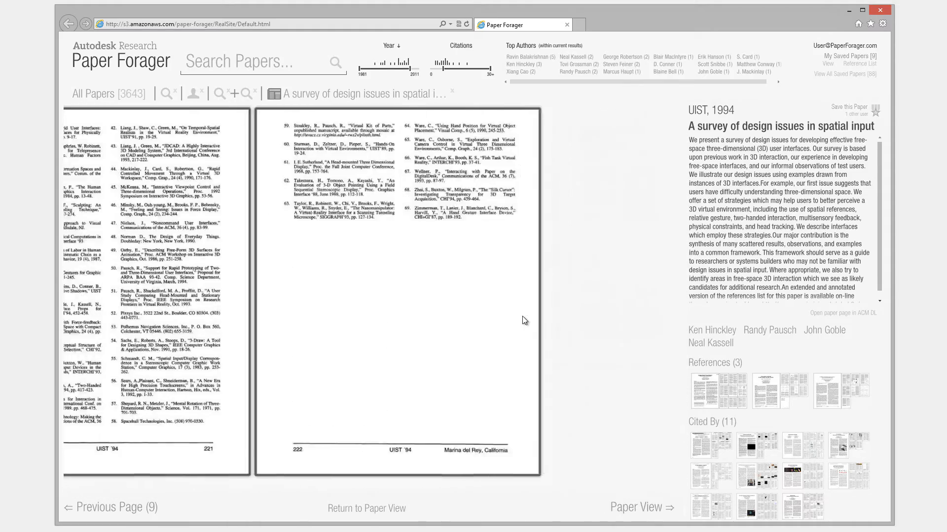
pyautogui.click(640, 507)
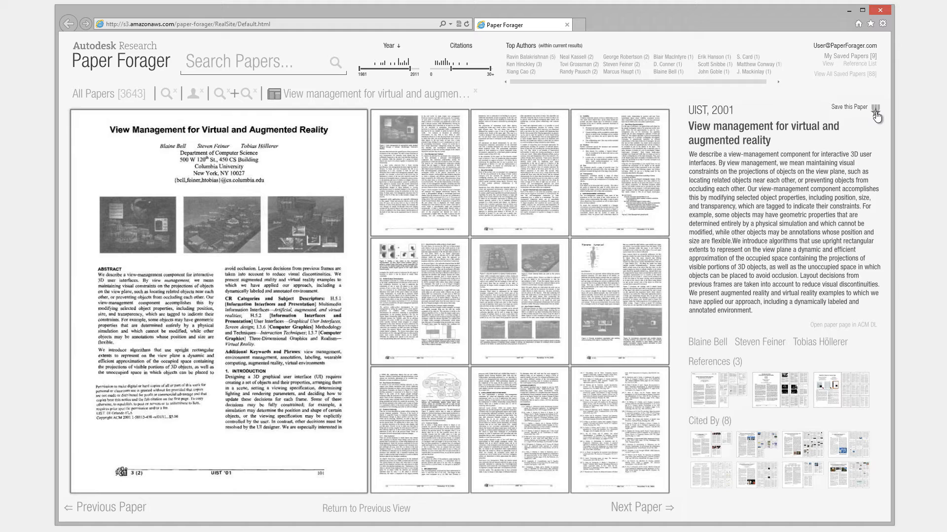
# Save the UIST 2001 paper, copy the ten-paper reference list, and paste it into Word.
pyautogui.click(875, 107)
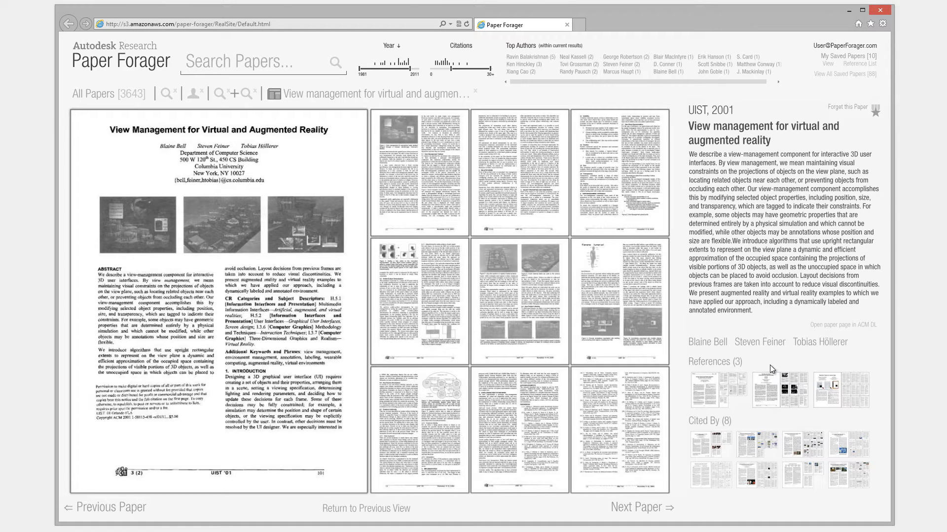
pyautogui.moveTo(704, 426)
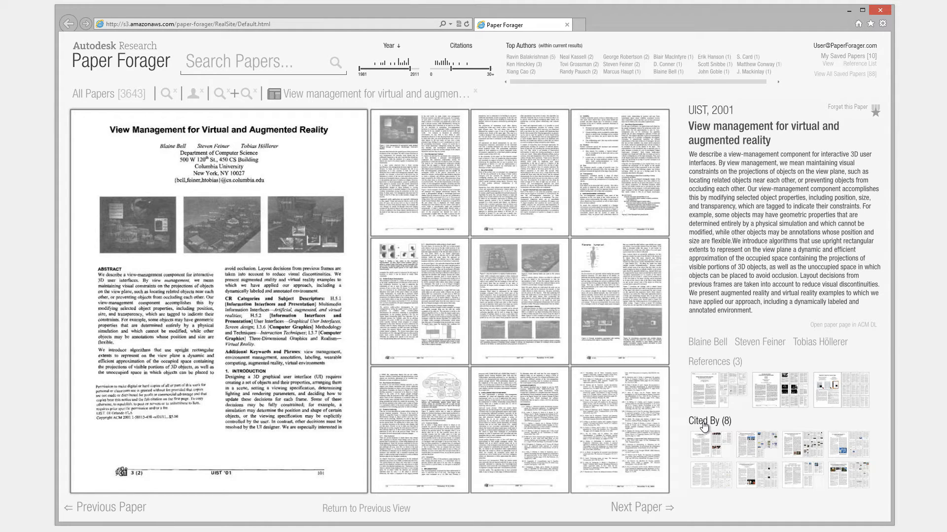
pyautogui.click(708, 420)
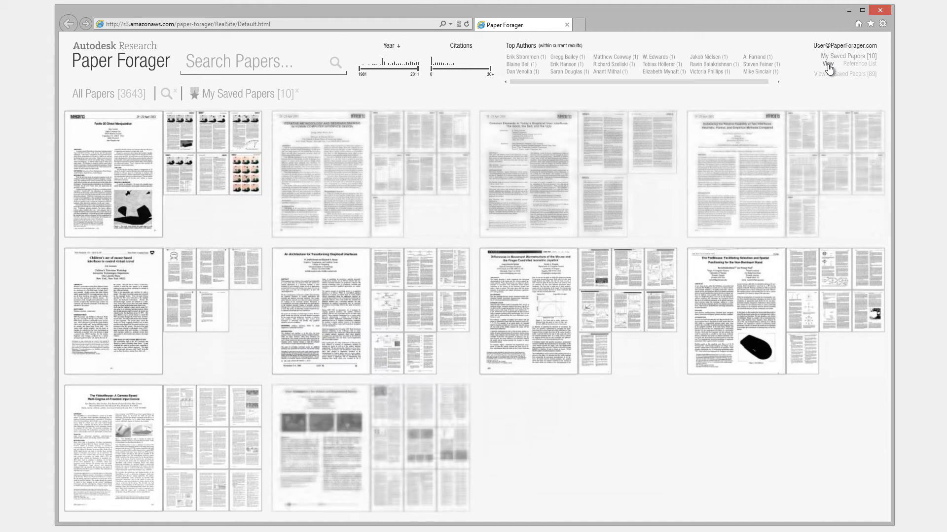
pyautogui.click(859, 63)
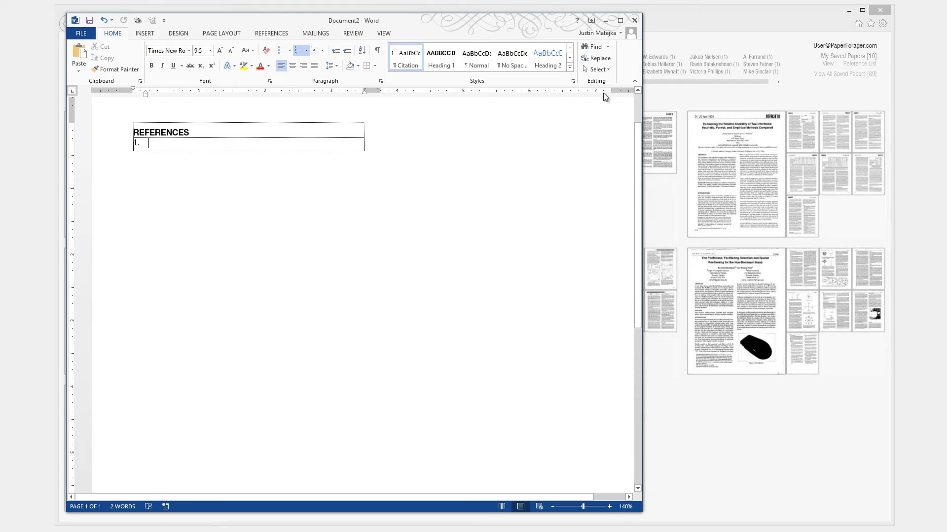
pyautogui.click(78, 54)
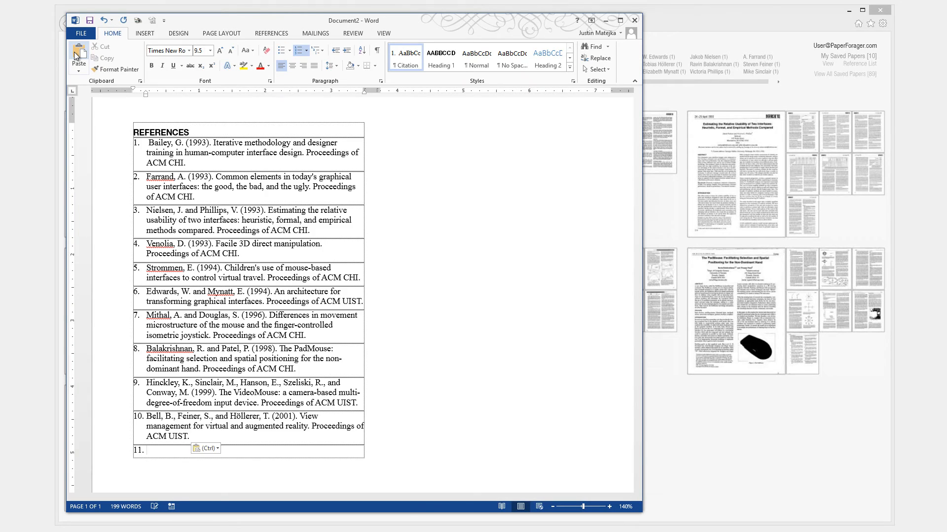